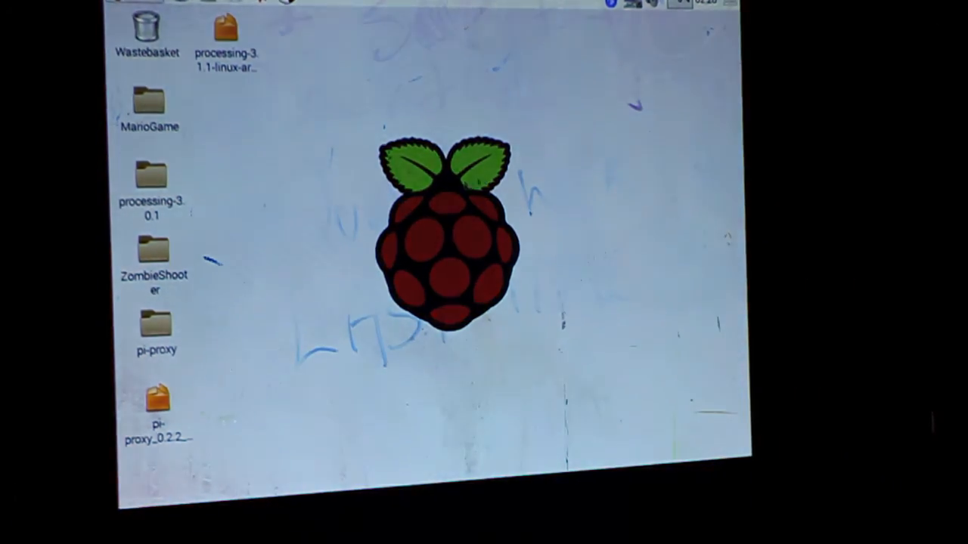
pyautogui.moveTo(254, 97)
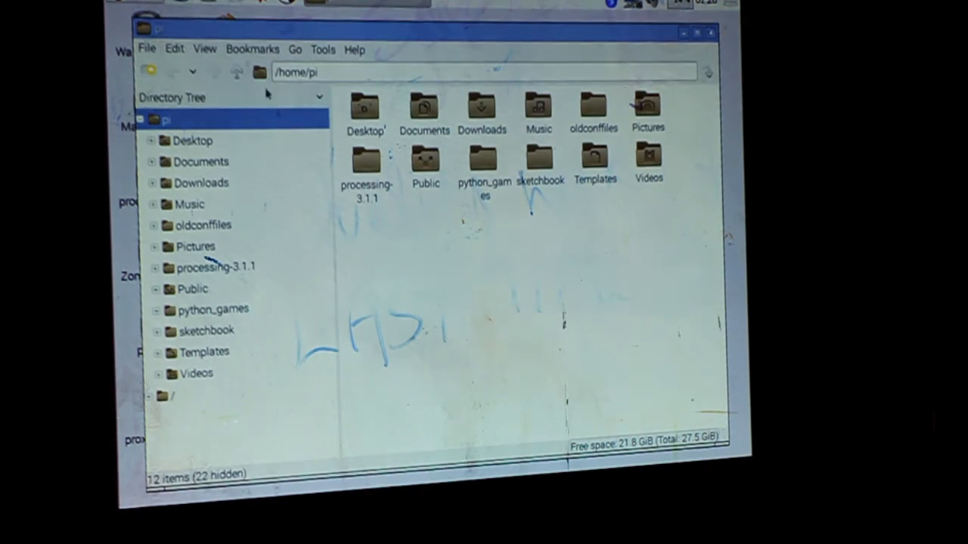
# Run the processing launcher inside the processing-3.1.1 home folder so Processing 3 starts loading.
pyautogui.click(366, 159)
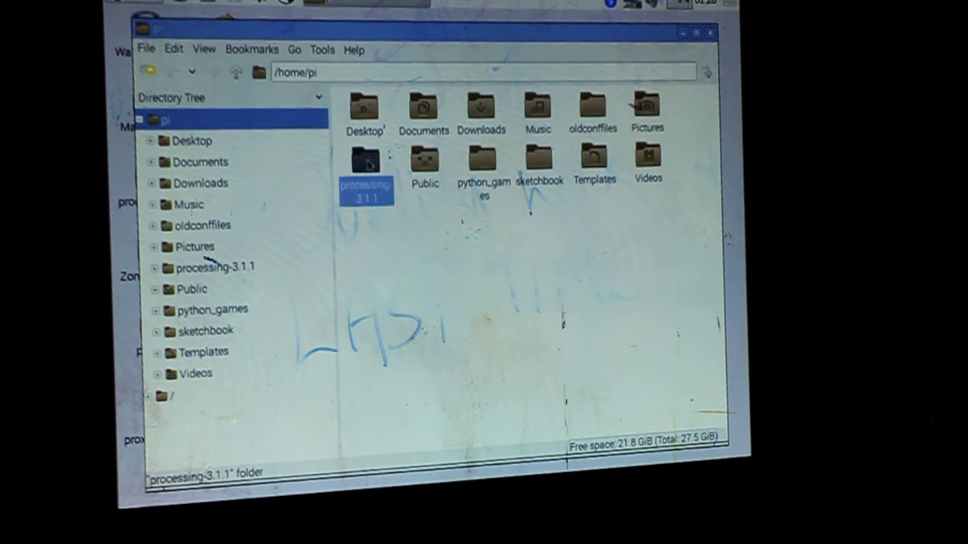
pyautogui.doubleClick(366, 189)
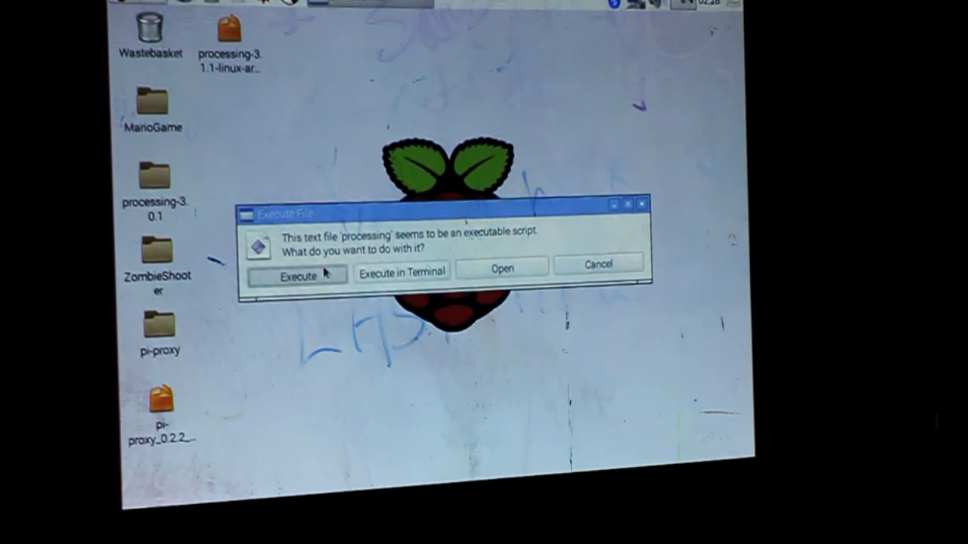
pyautogui.click(297, 274)
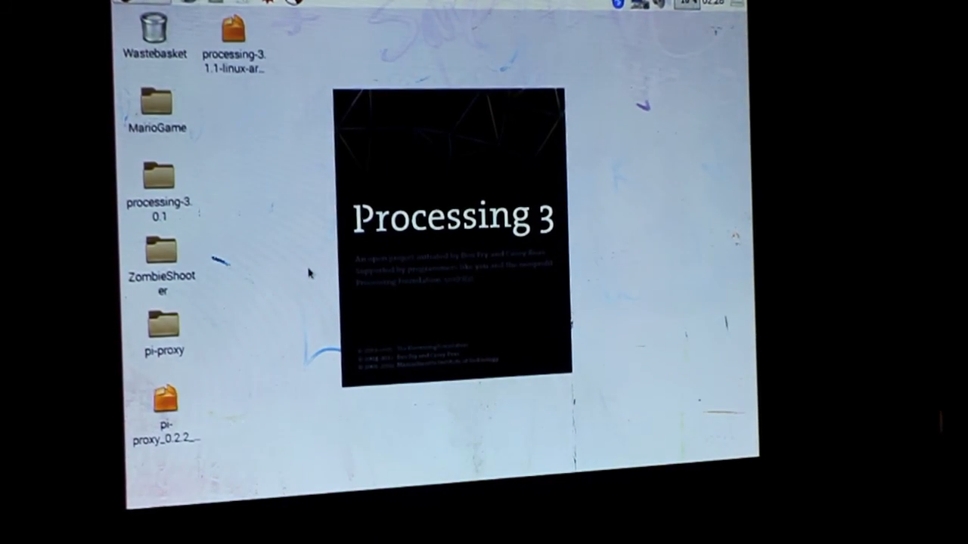